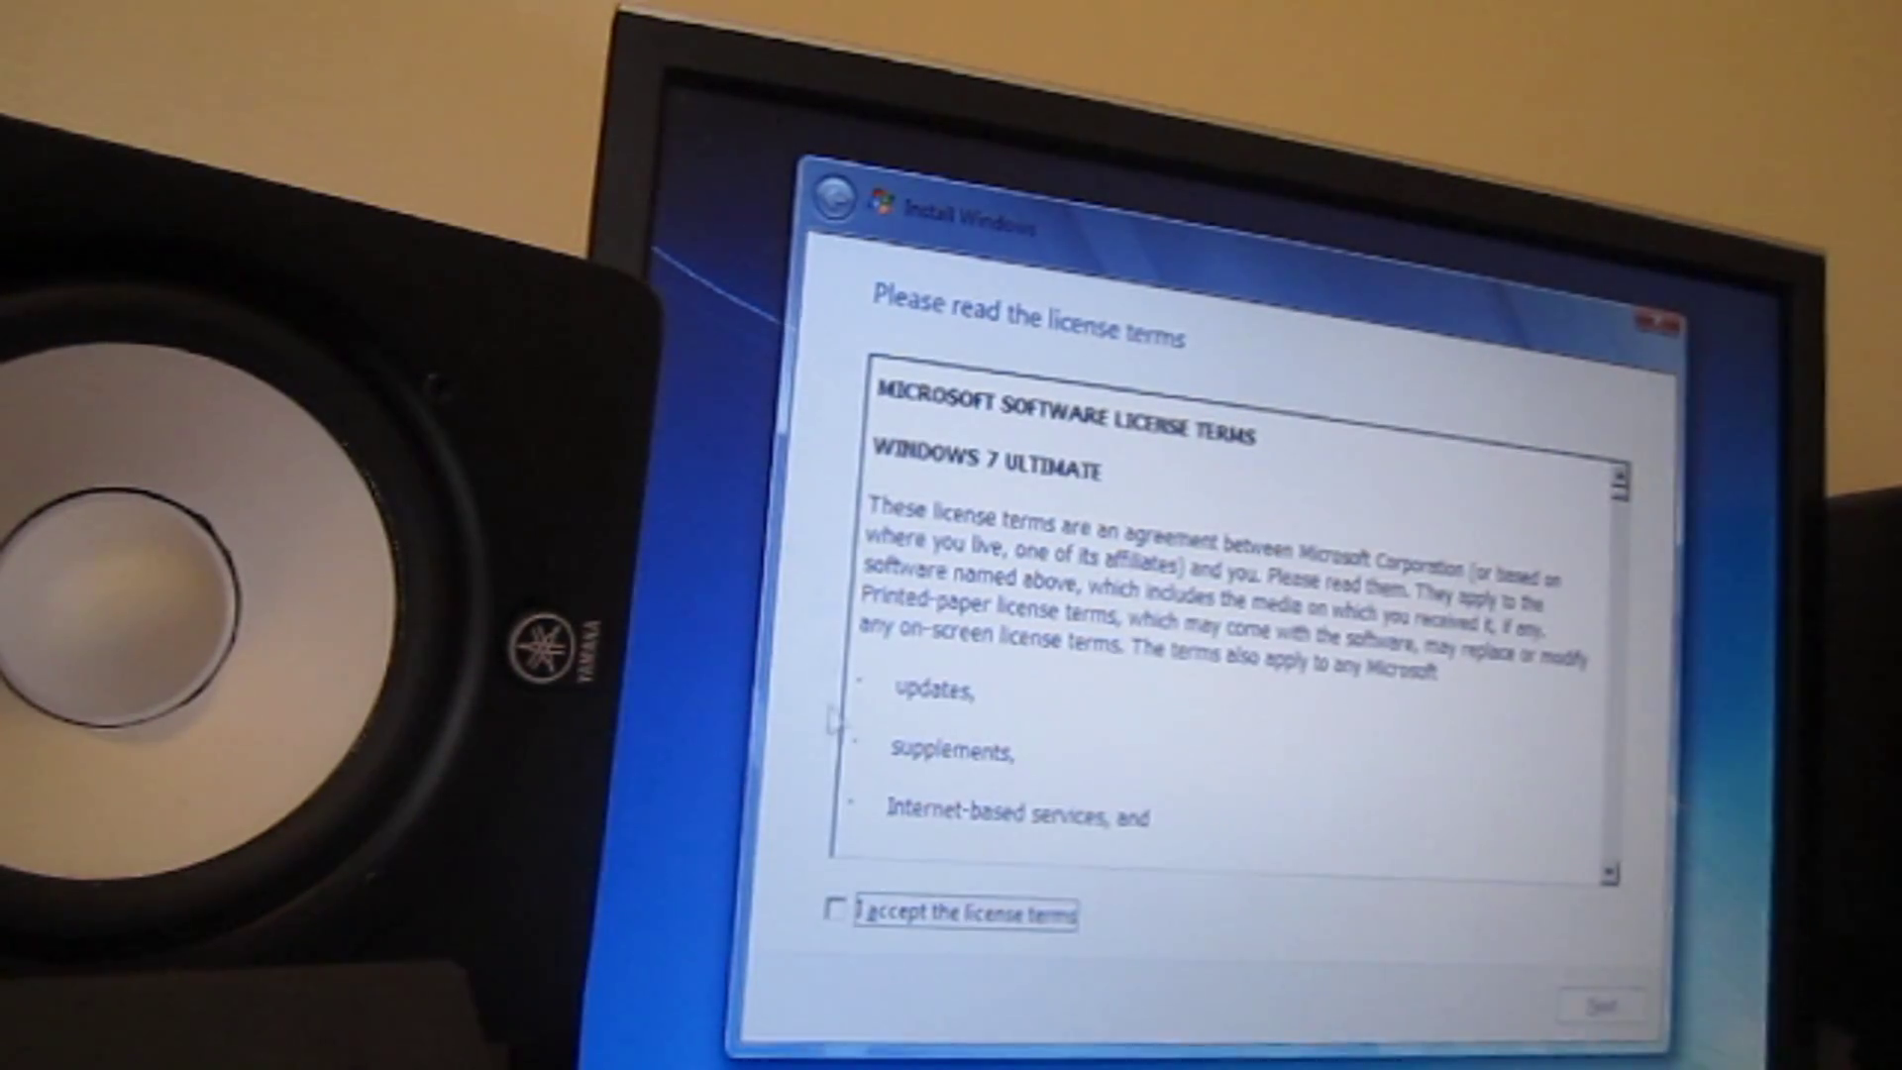
Step: Accept the Windows 7 Ultimate license terms to continue setup
left_click(838, 913)
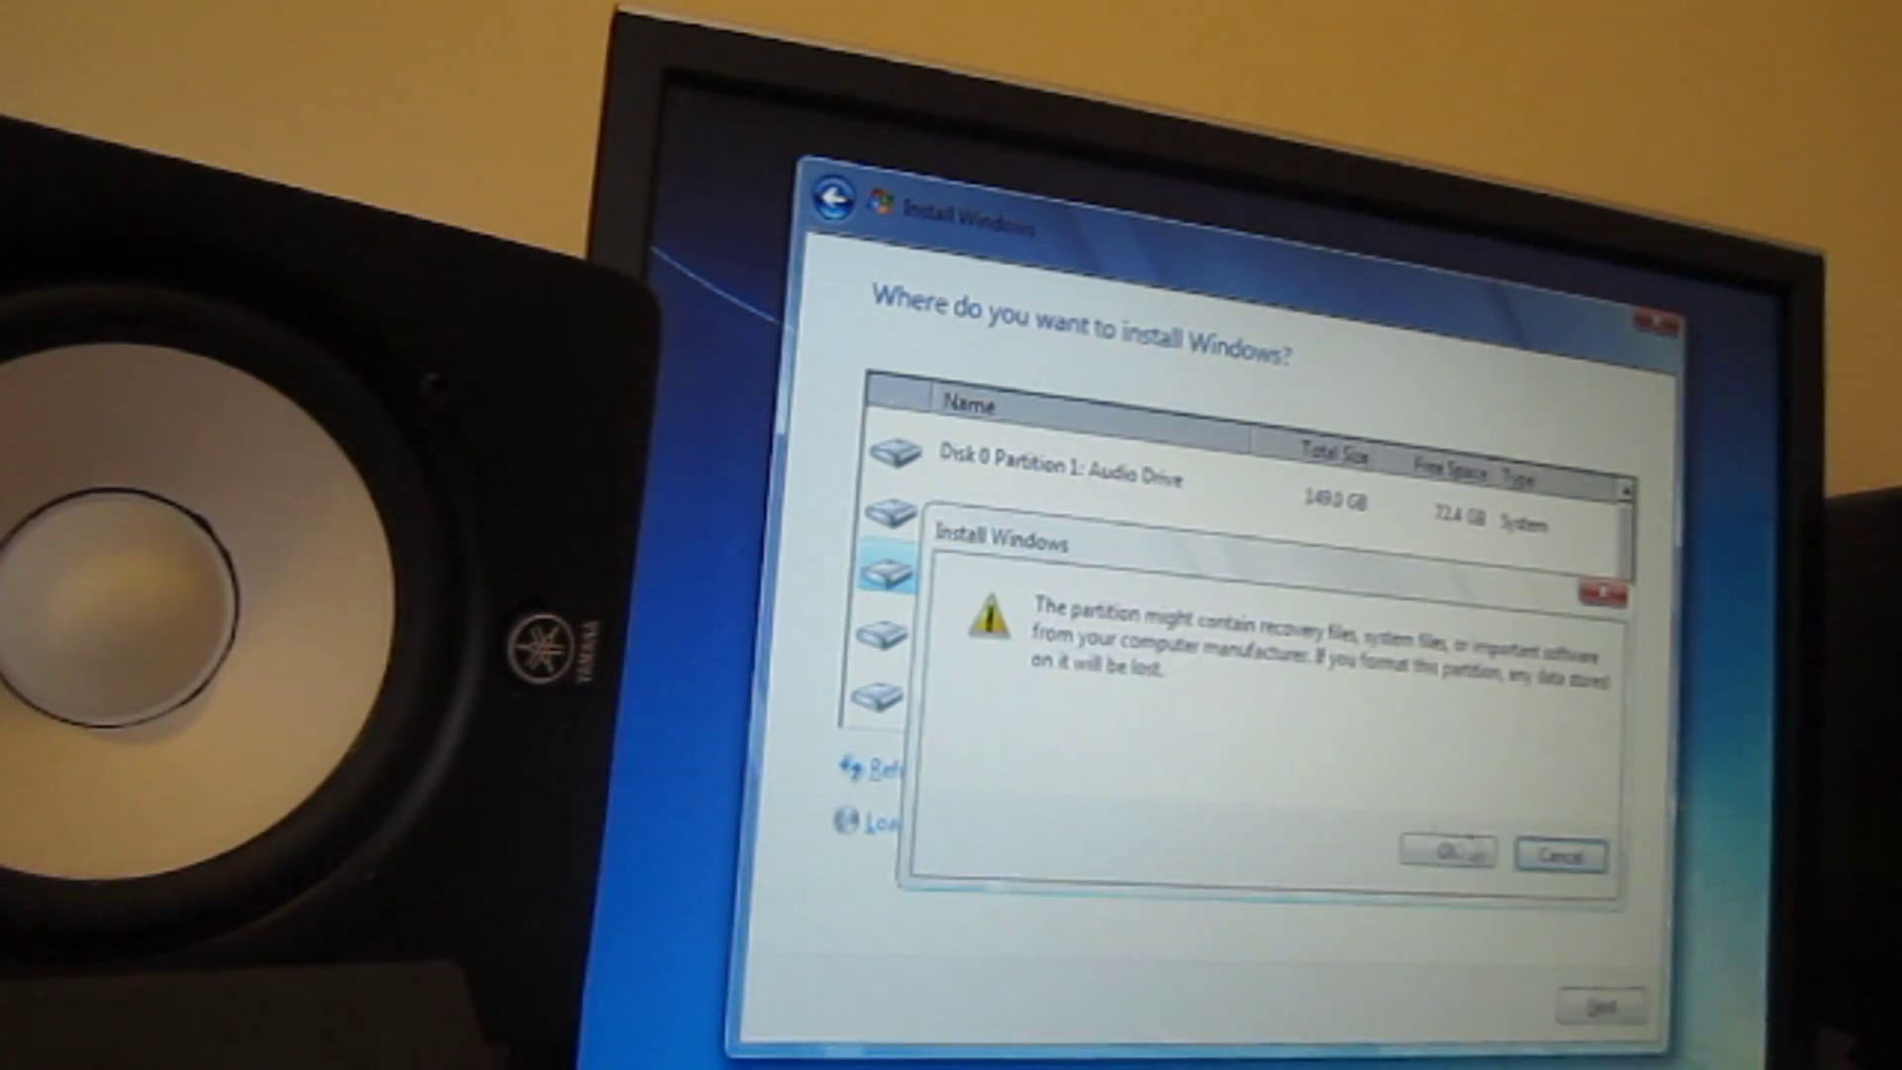
Step: Confirm the data-loss warning to format Disk 1 Partition 1 (465.8 GB)
left_click(1450, 855)
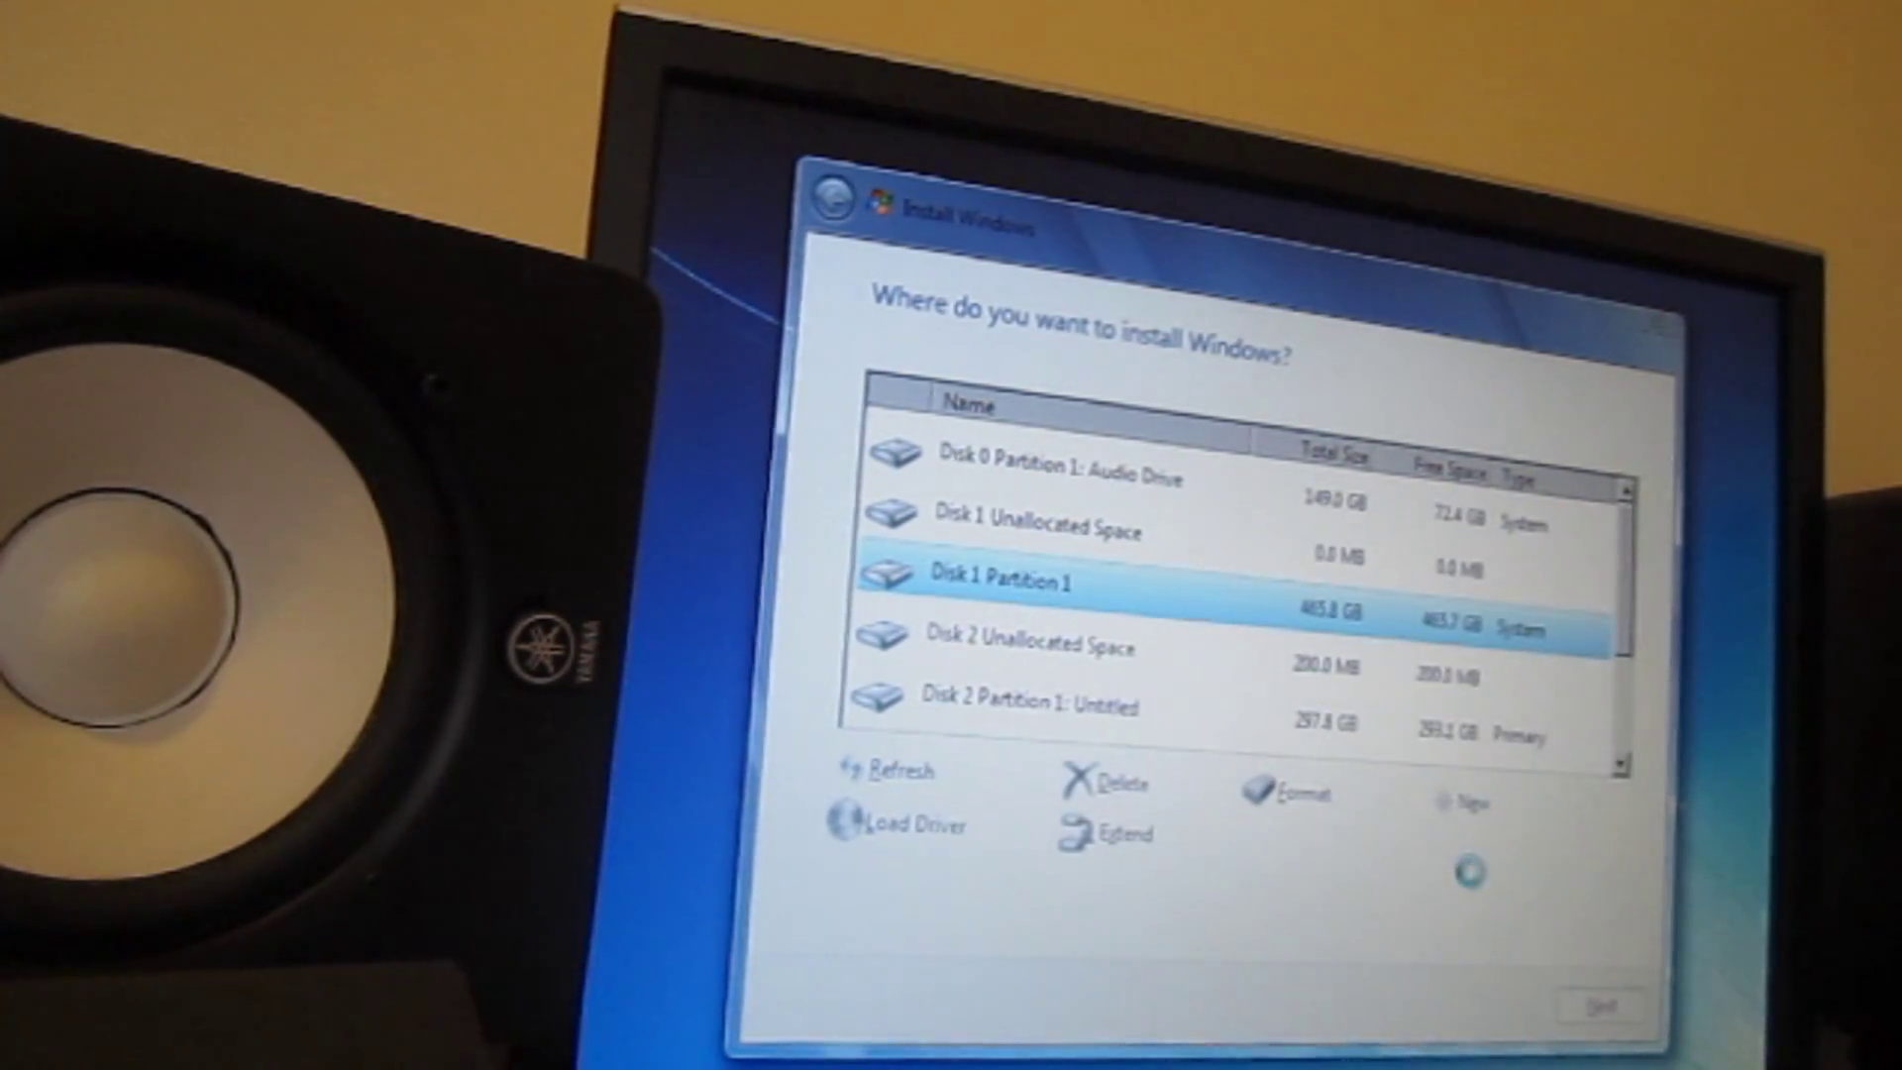